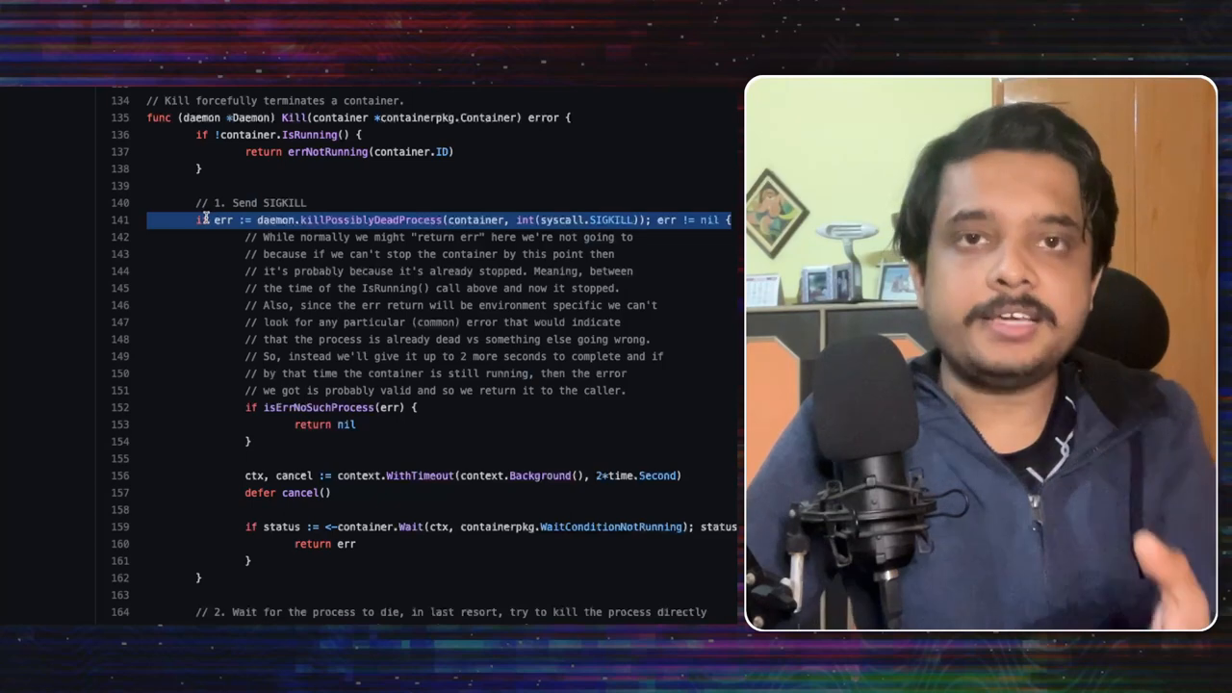
# - Highlight Kill's SIGKILL error-handling block (lines 141–156), then bring lines 157–188 into view
pyautogui.moveTo(202, 220); pyautogui.dragTo(250, 447)
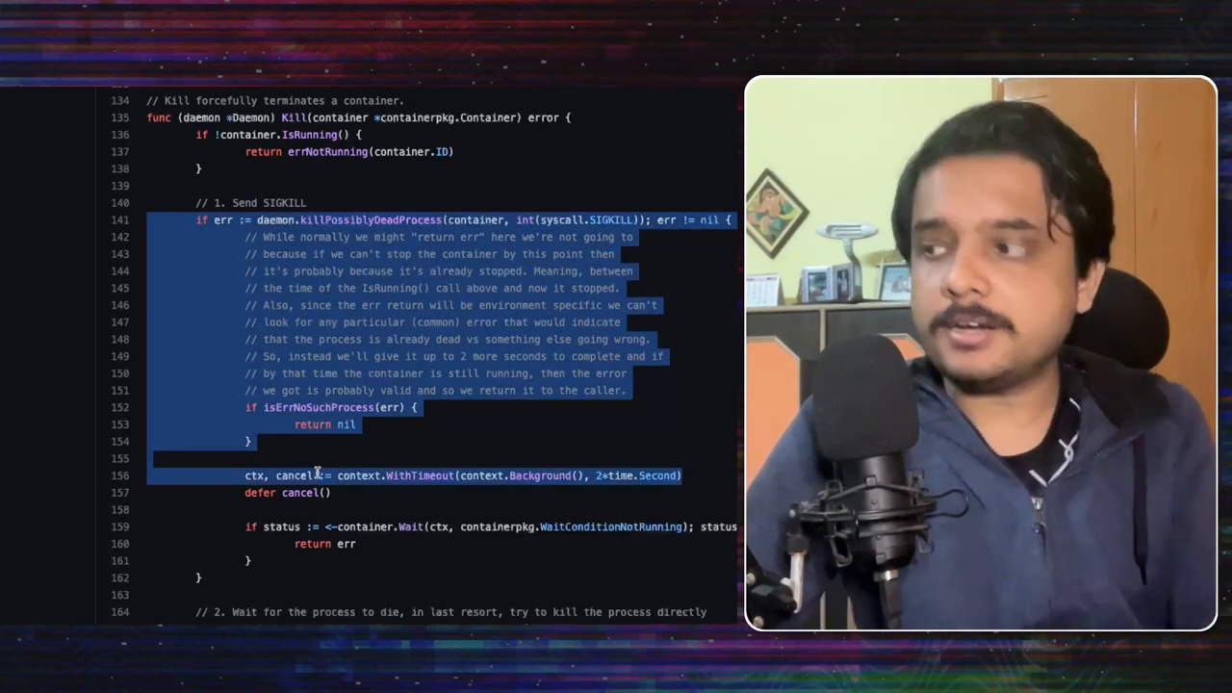
pyautogui.scroll(-3)
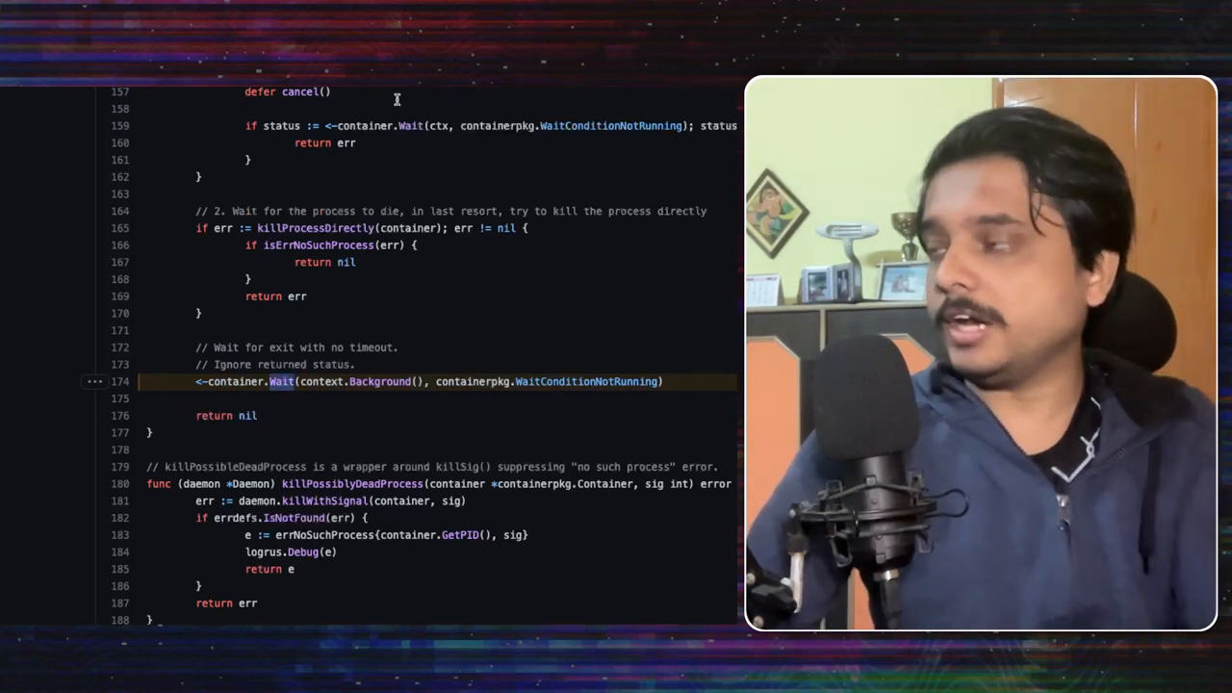
# - Reach the Wait goroutine (lines 209–236), highlighting the nil returned at Kill's end along the way
pyautogui.scroll(-3)
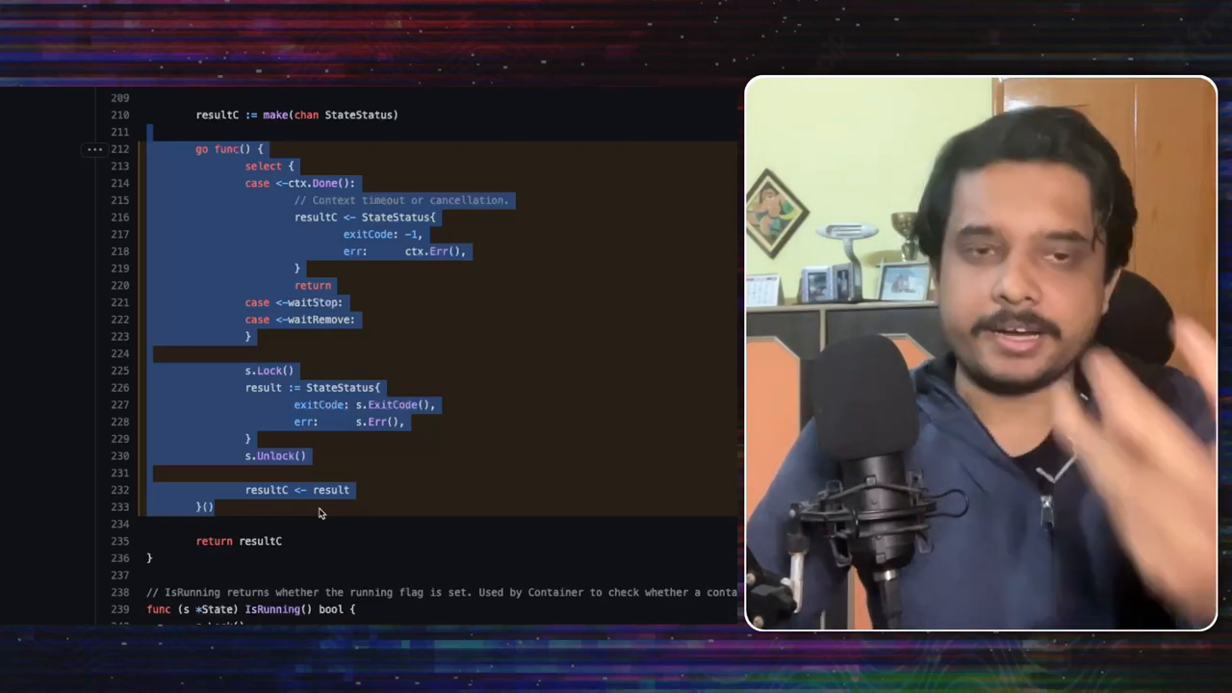
pyautogui.click(327, 506)
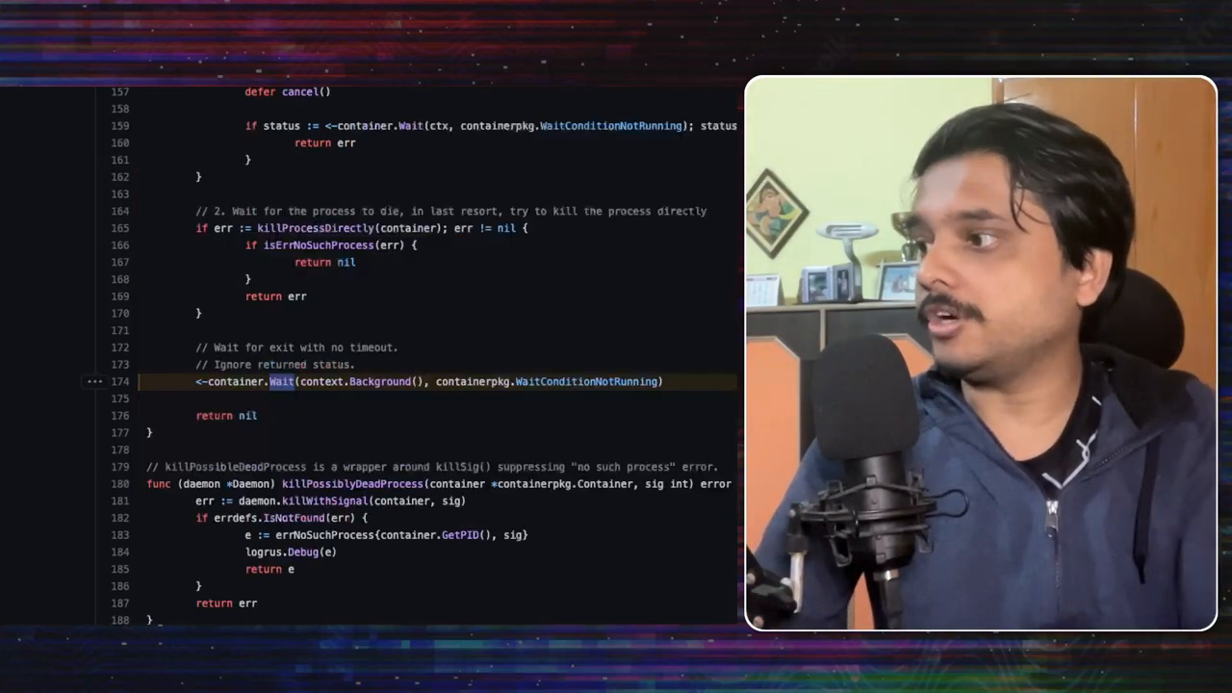
pyautogui.doubleClick(247, 415)
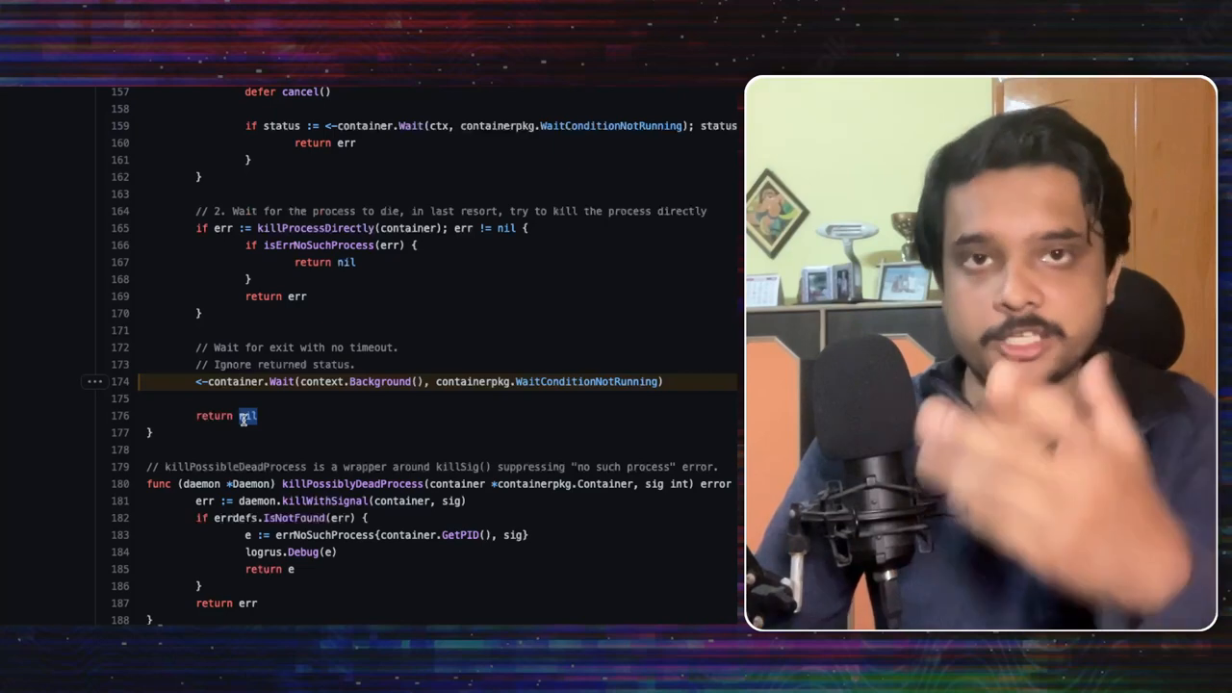
pyautogui.scroll(-3)
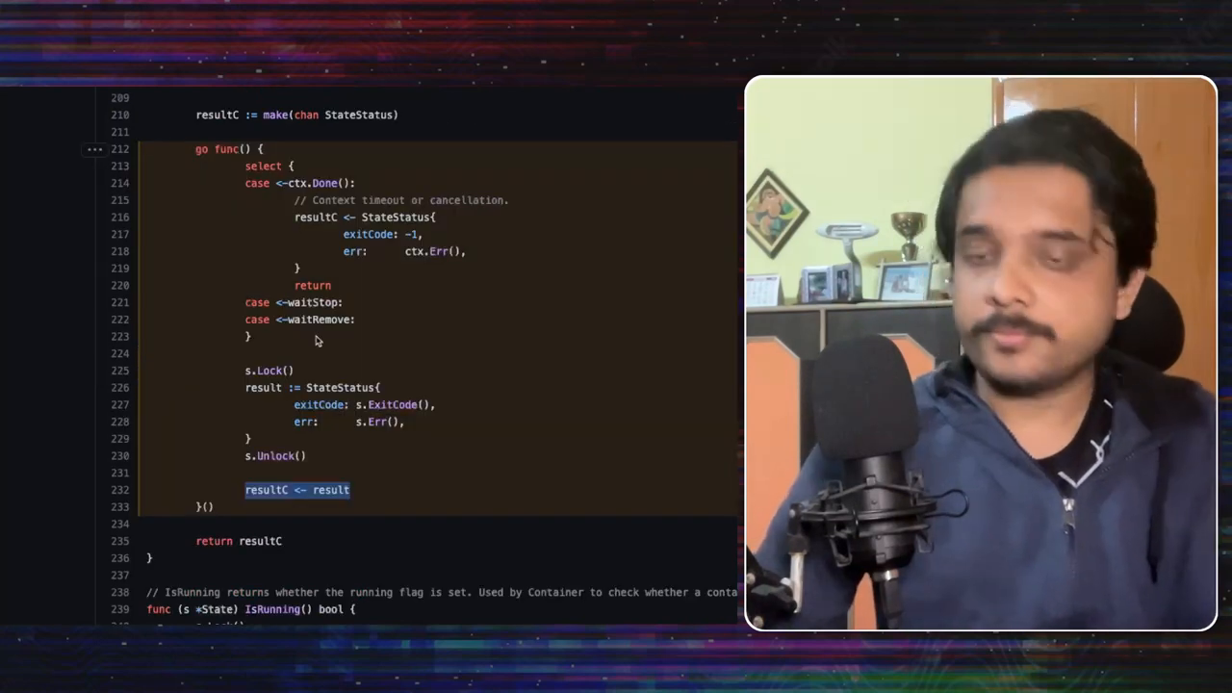